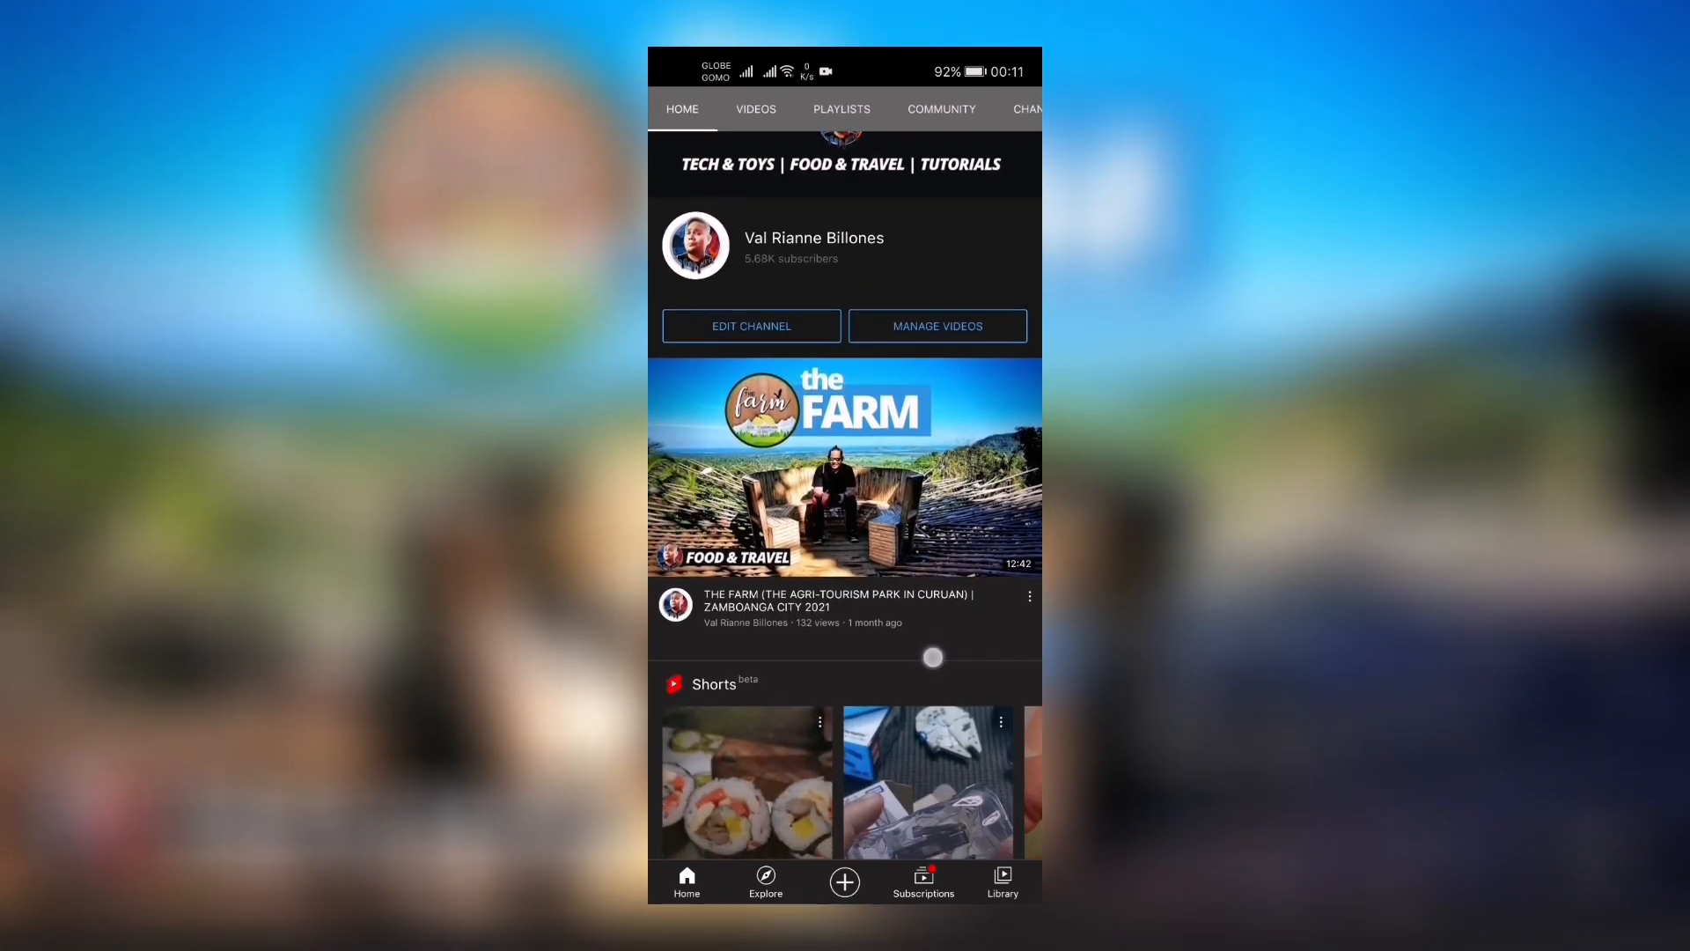
- Leave the YouTube channel page and bring up the home screen's Internet folder
{"action": "scroll", "scroll_direction": "down", "scroll_amount": 3}
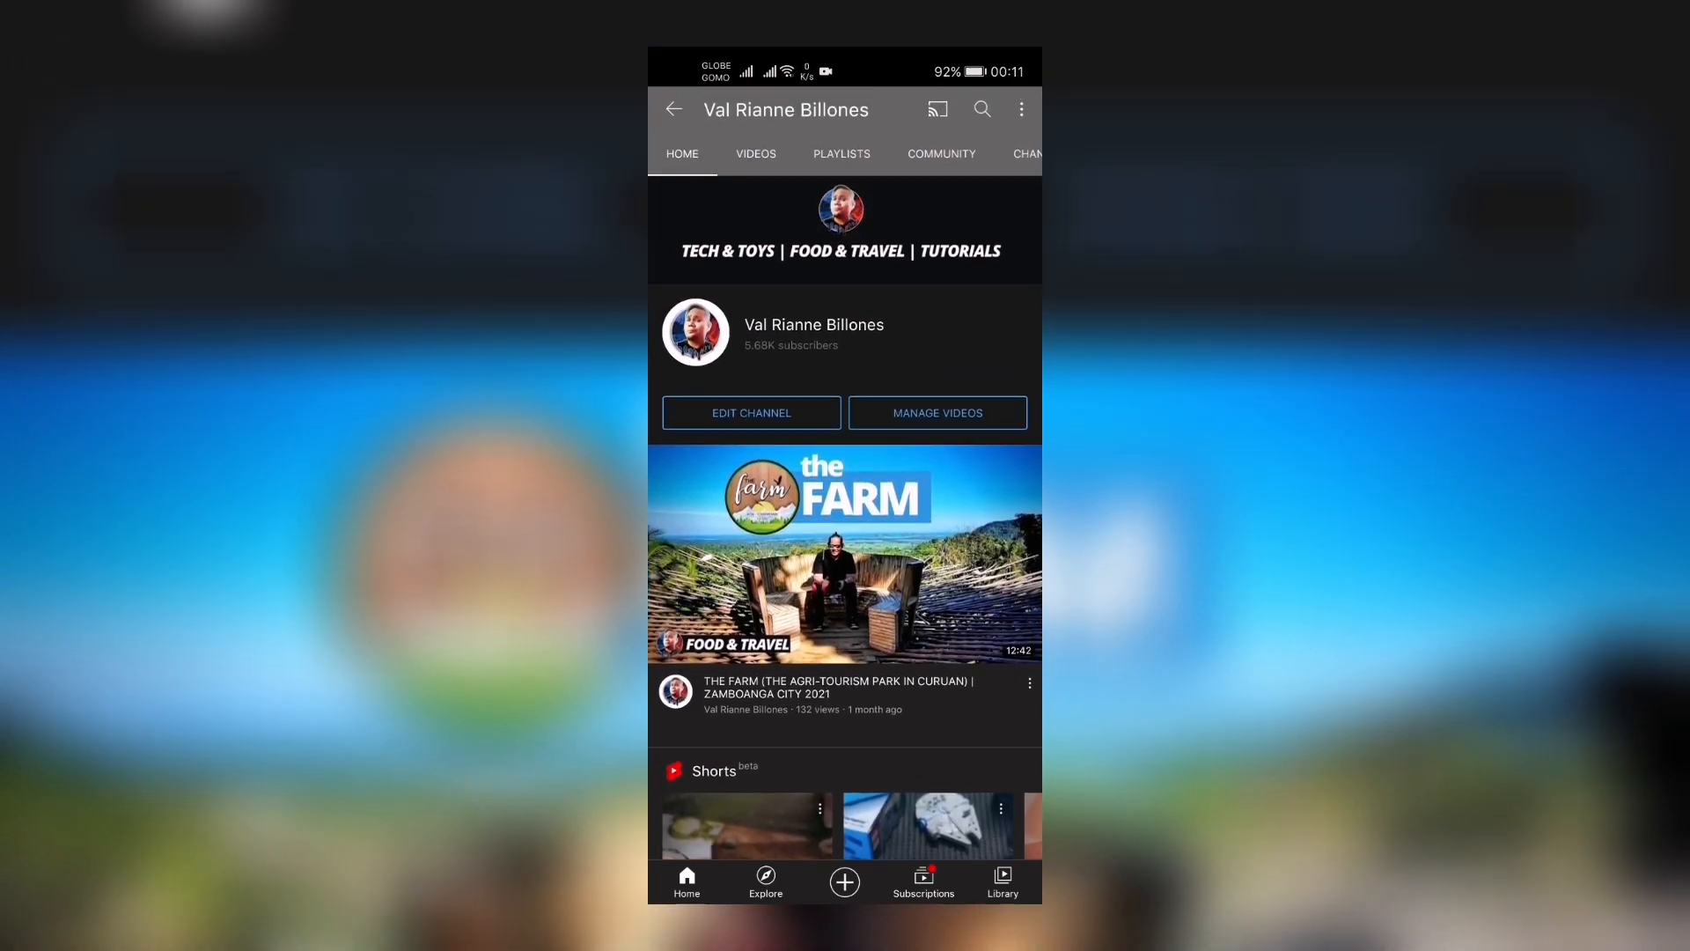
{"action": "scroll", "scroll_direction": "down", "scroll_amount": 3}
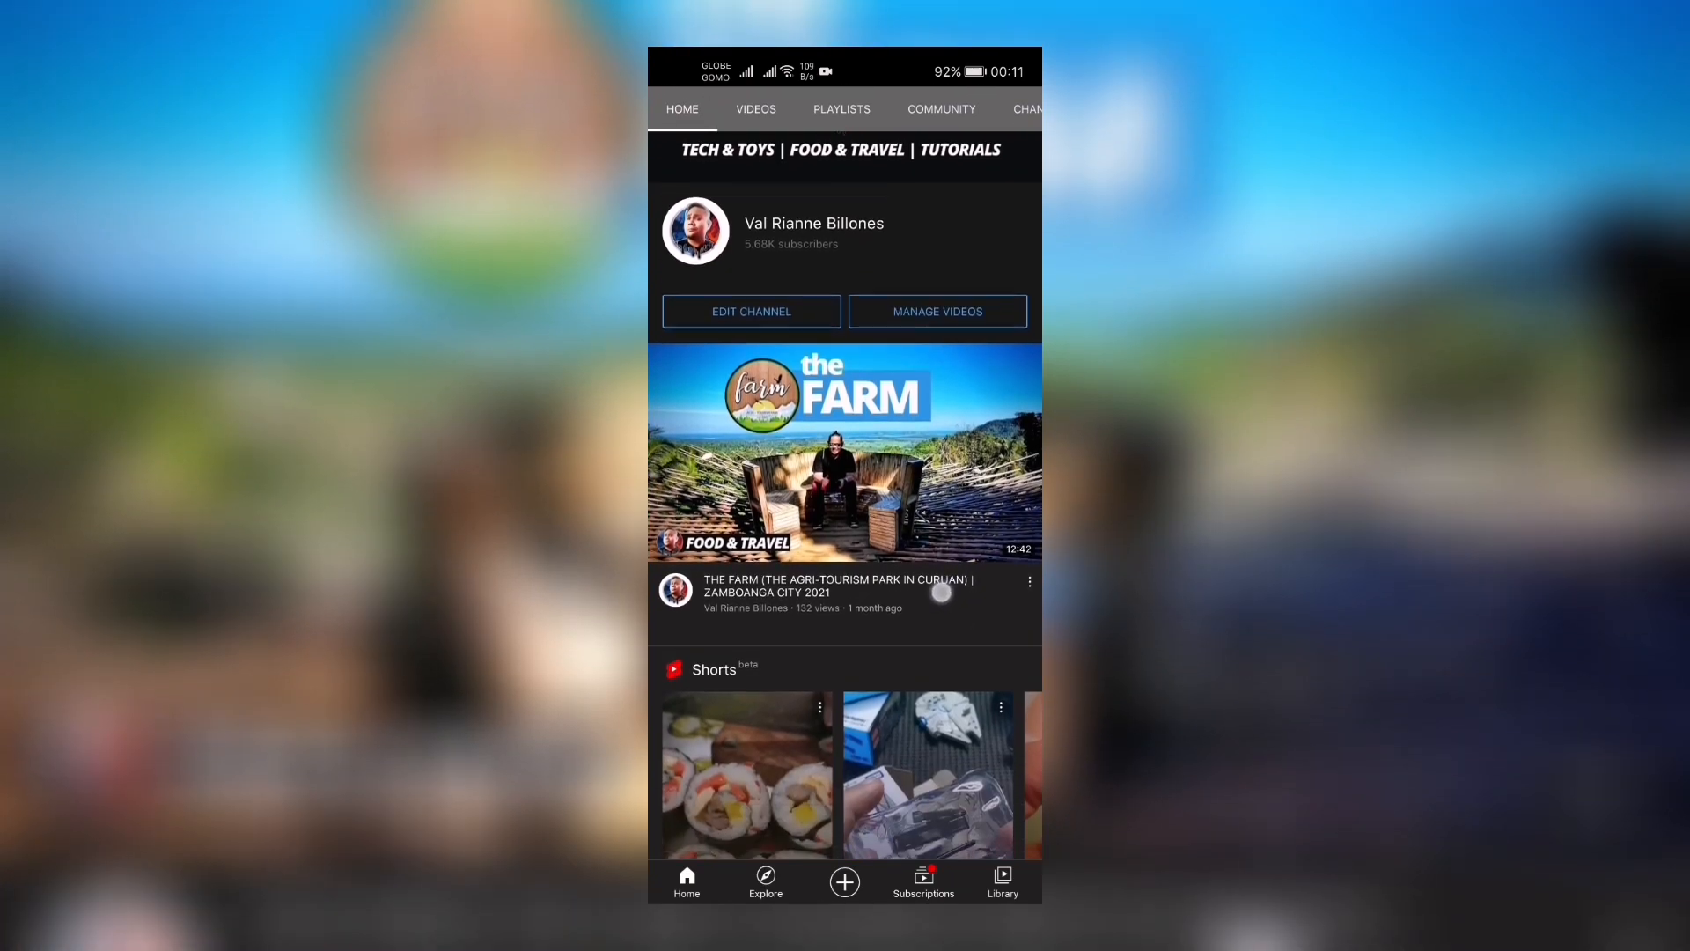
{"action": "scroll", "scroll_direction": "down", "scroll_amount": 3}
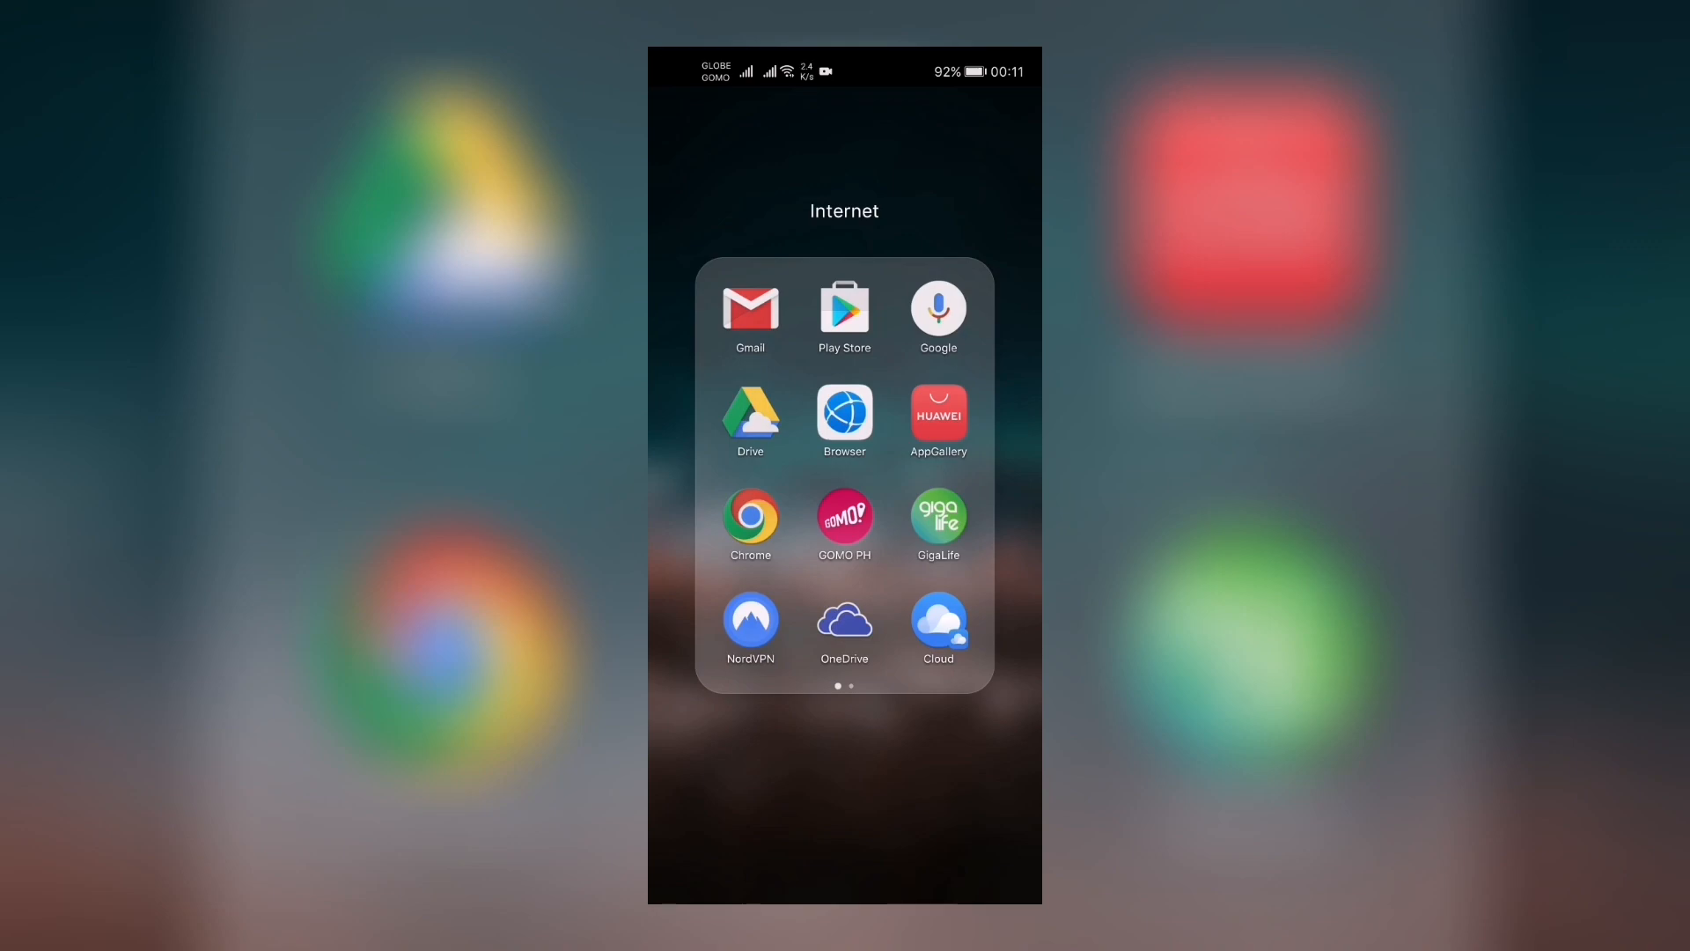
- Launch GigaLife from the Internet folder, landing on its UNLI 5G announcement
{"action": "left_click", "coordinate": [936, 518]}
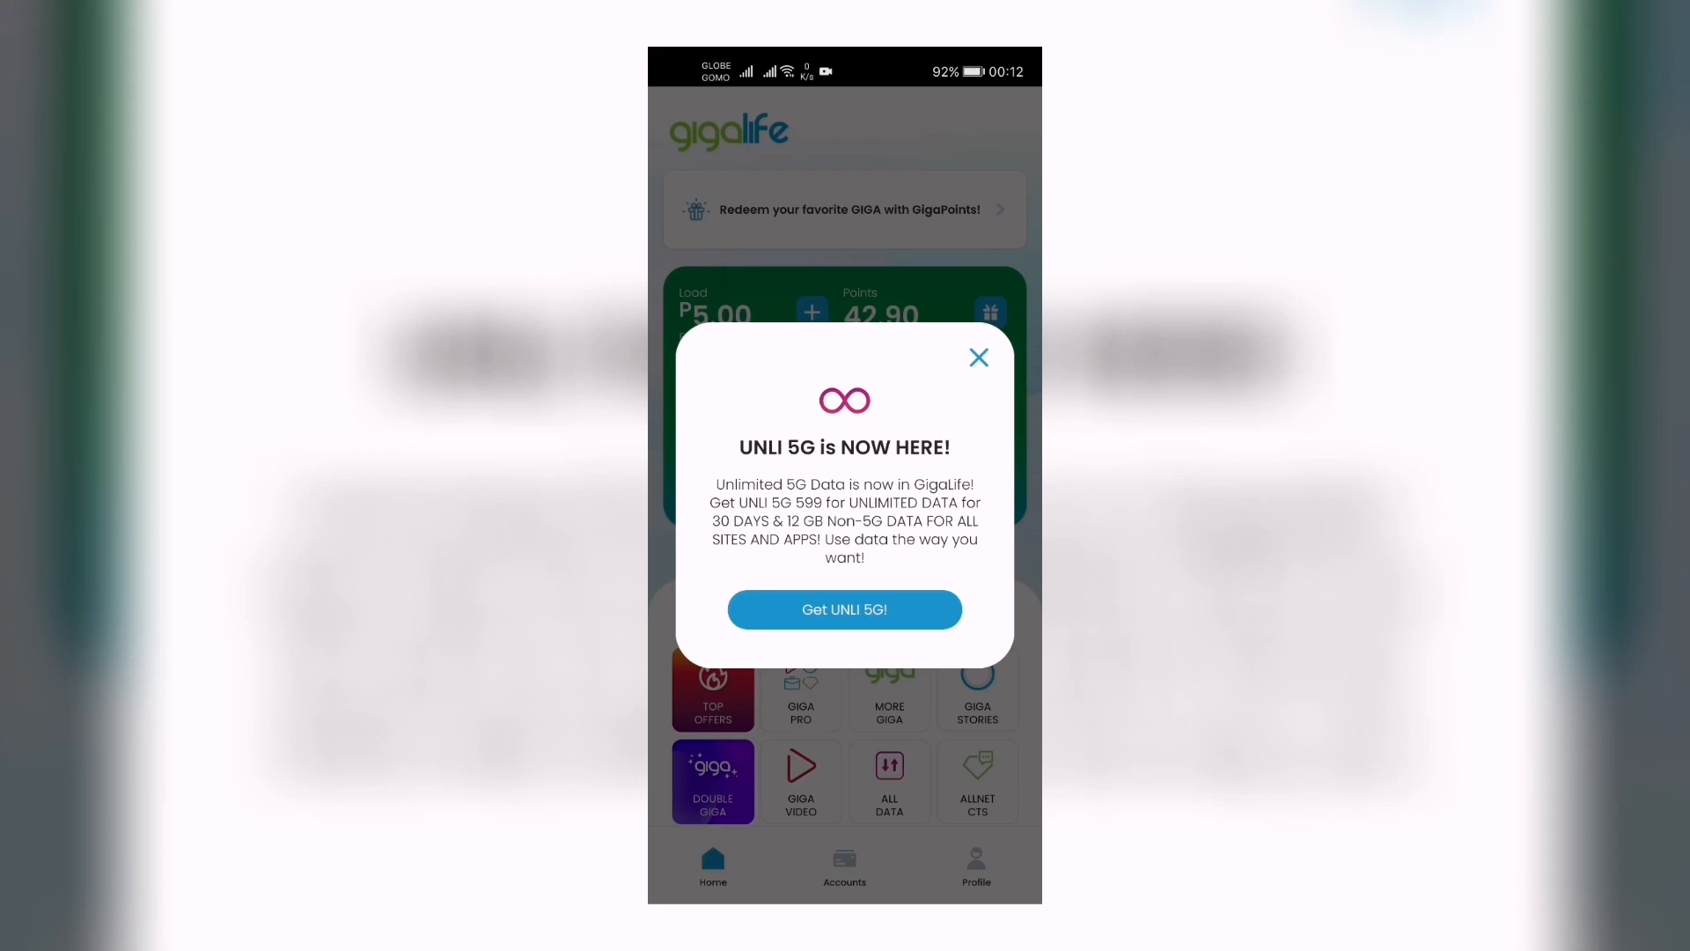
- Dismiss the UNLI 5G pop-up and go to the All Data offers from Favorites
{"action": "left_click", "coordinate": [977, 358]}
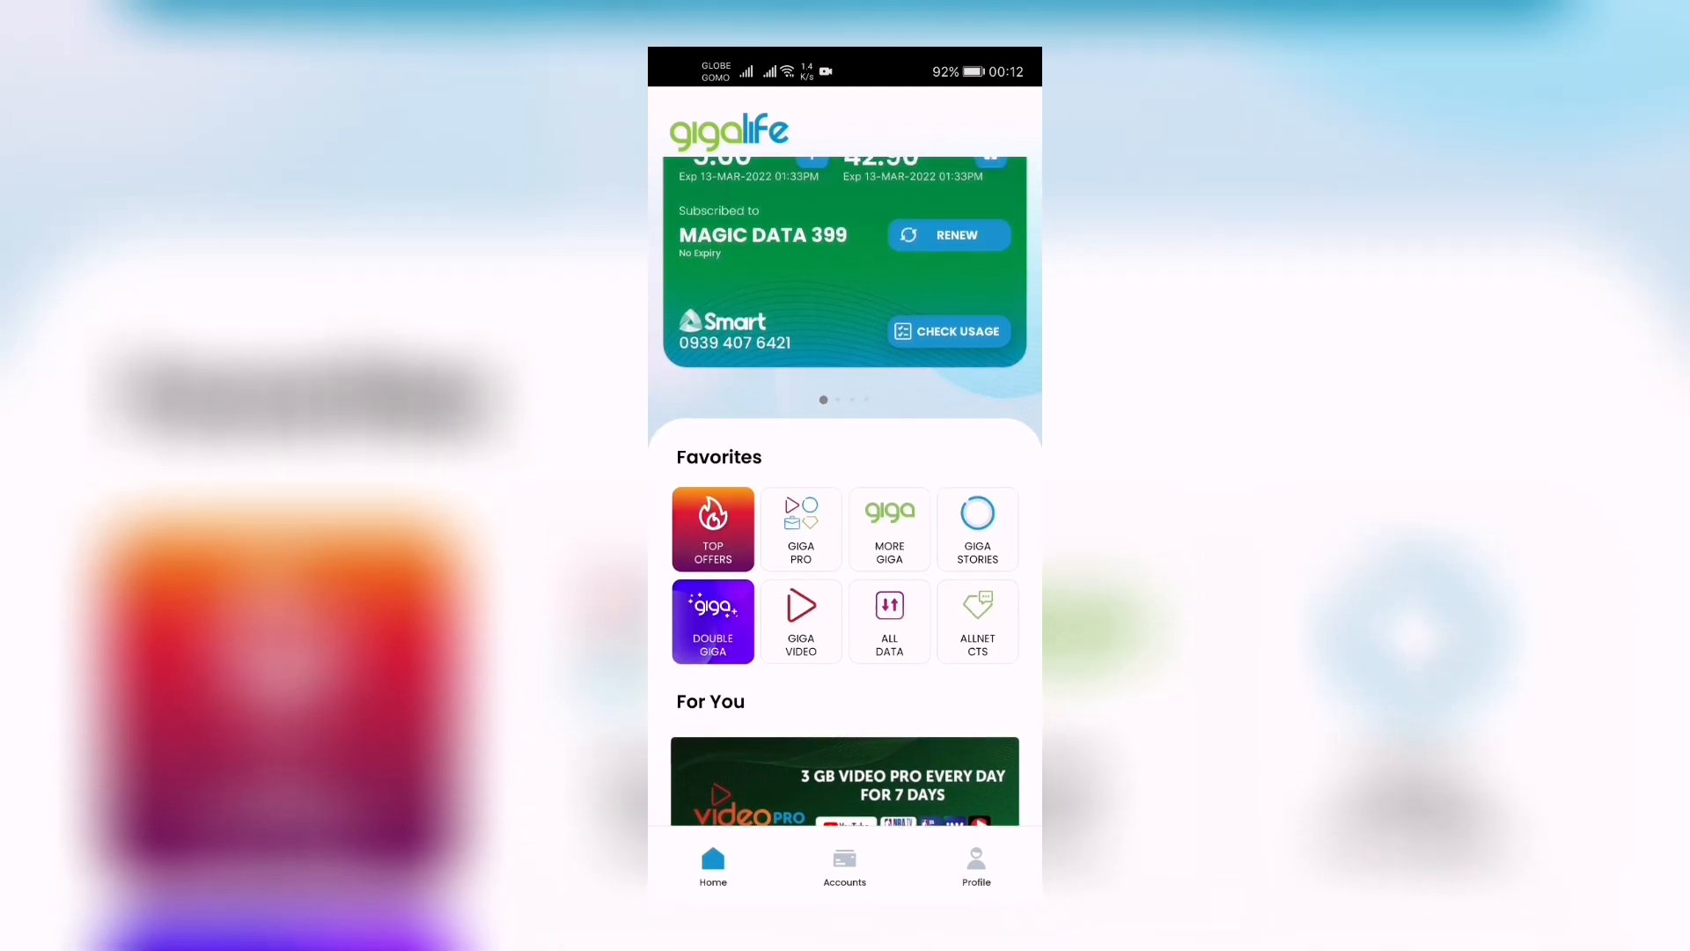
{"action": "left_click", "coordinate": [888, 621]}
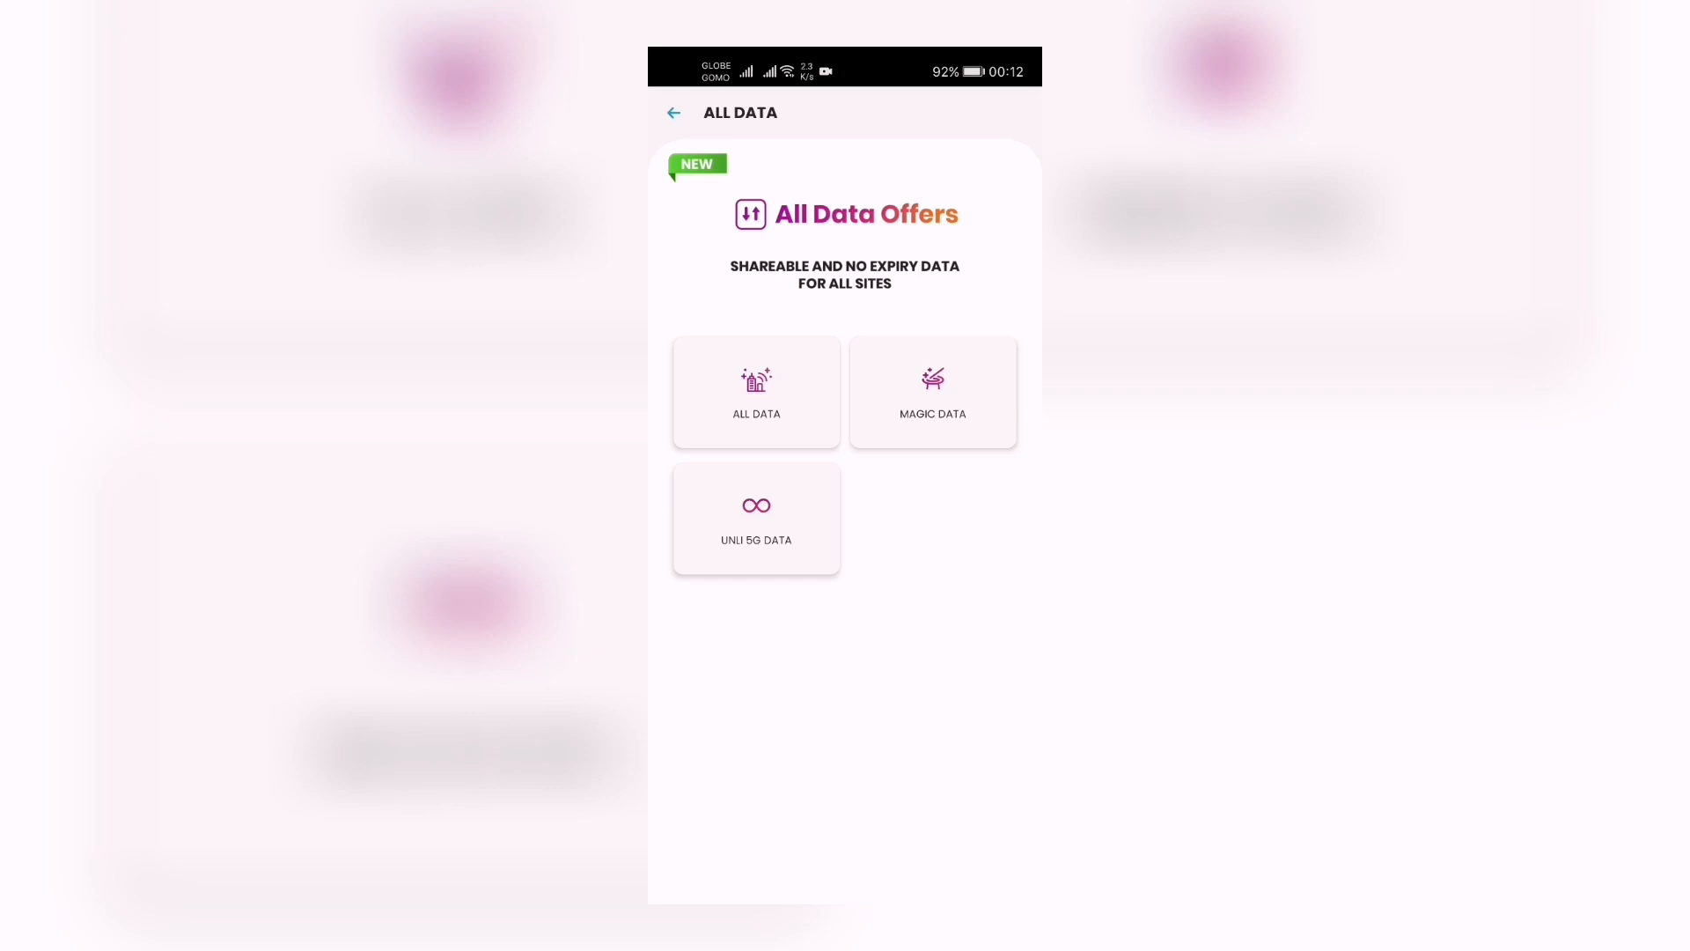
- Bring up the Unli 5G Data plans: 7-day ₱299 and 30-day ₱599 and ₱799
{"action": "left_click", "coordinate": [755, 518]}
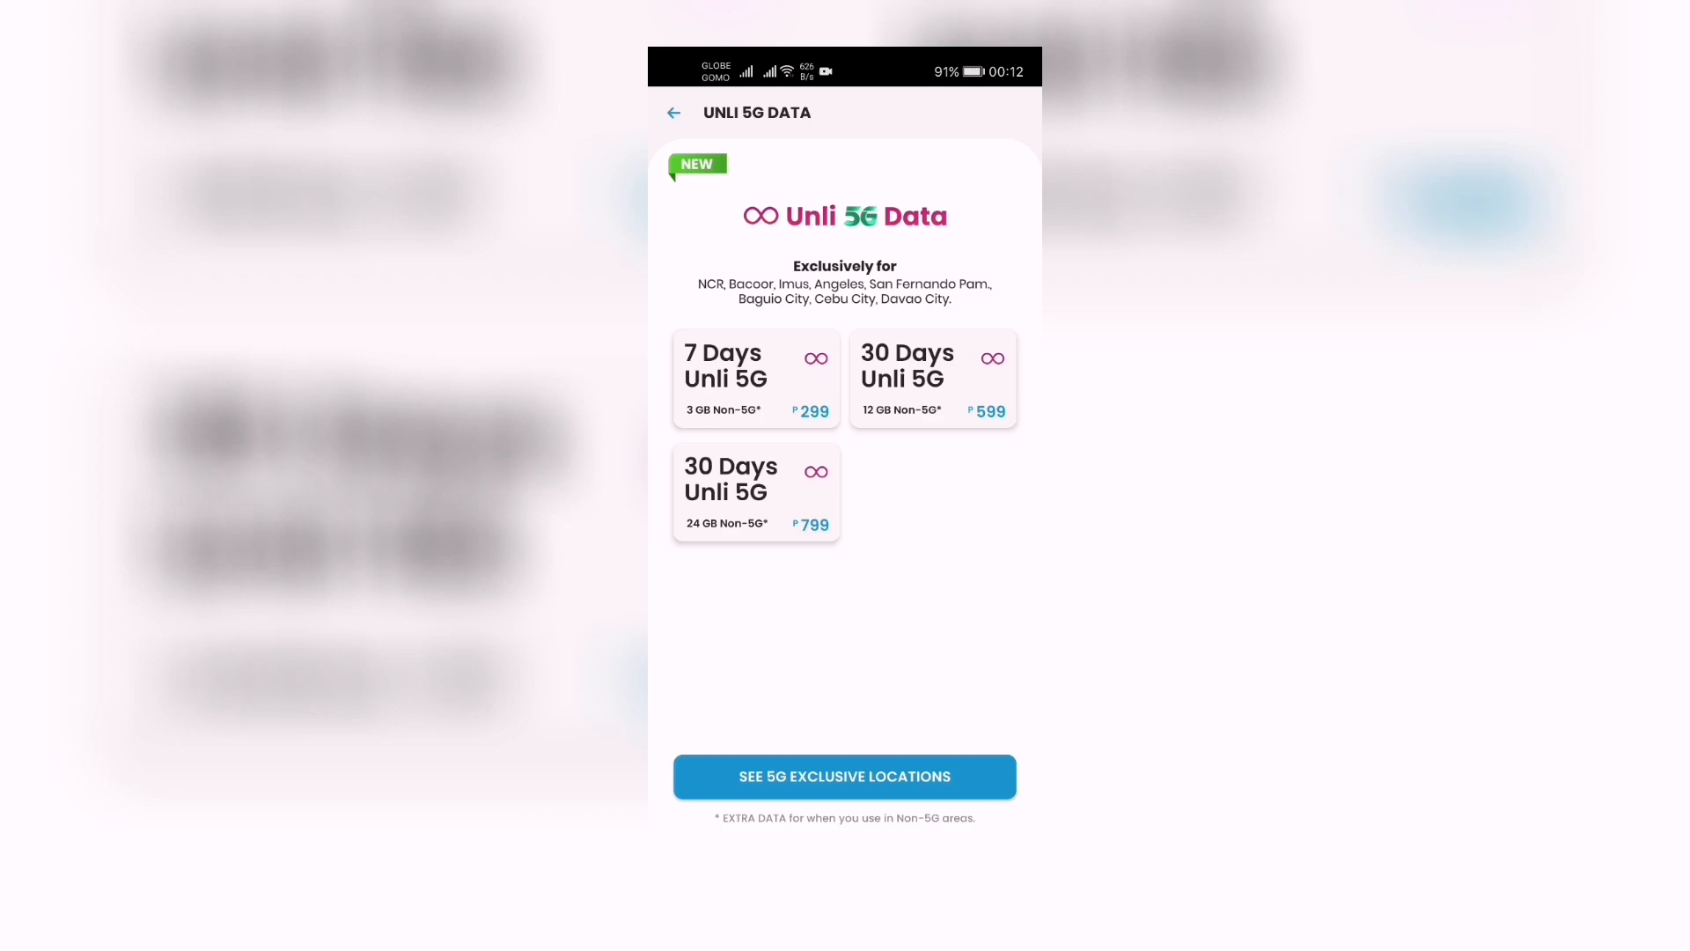
- Look over the Unli 5G plan cards, then go back to the All Data offers page
{"action": "left_click", "coordinate": [755, 377]}
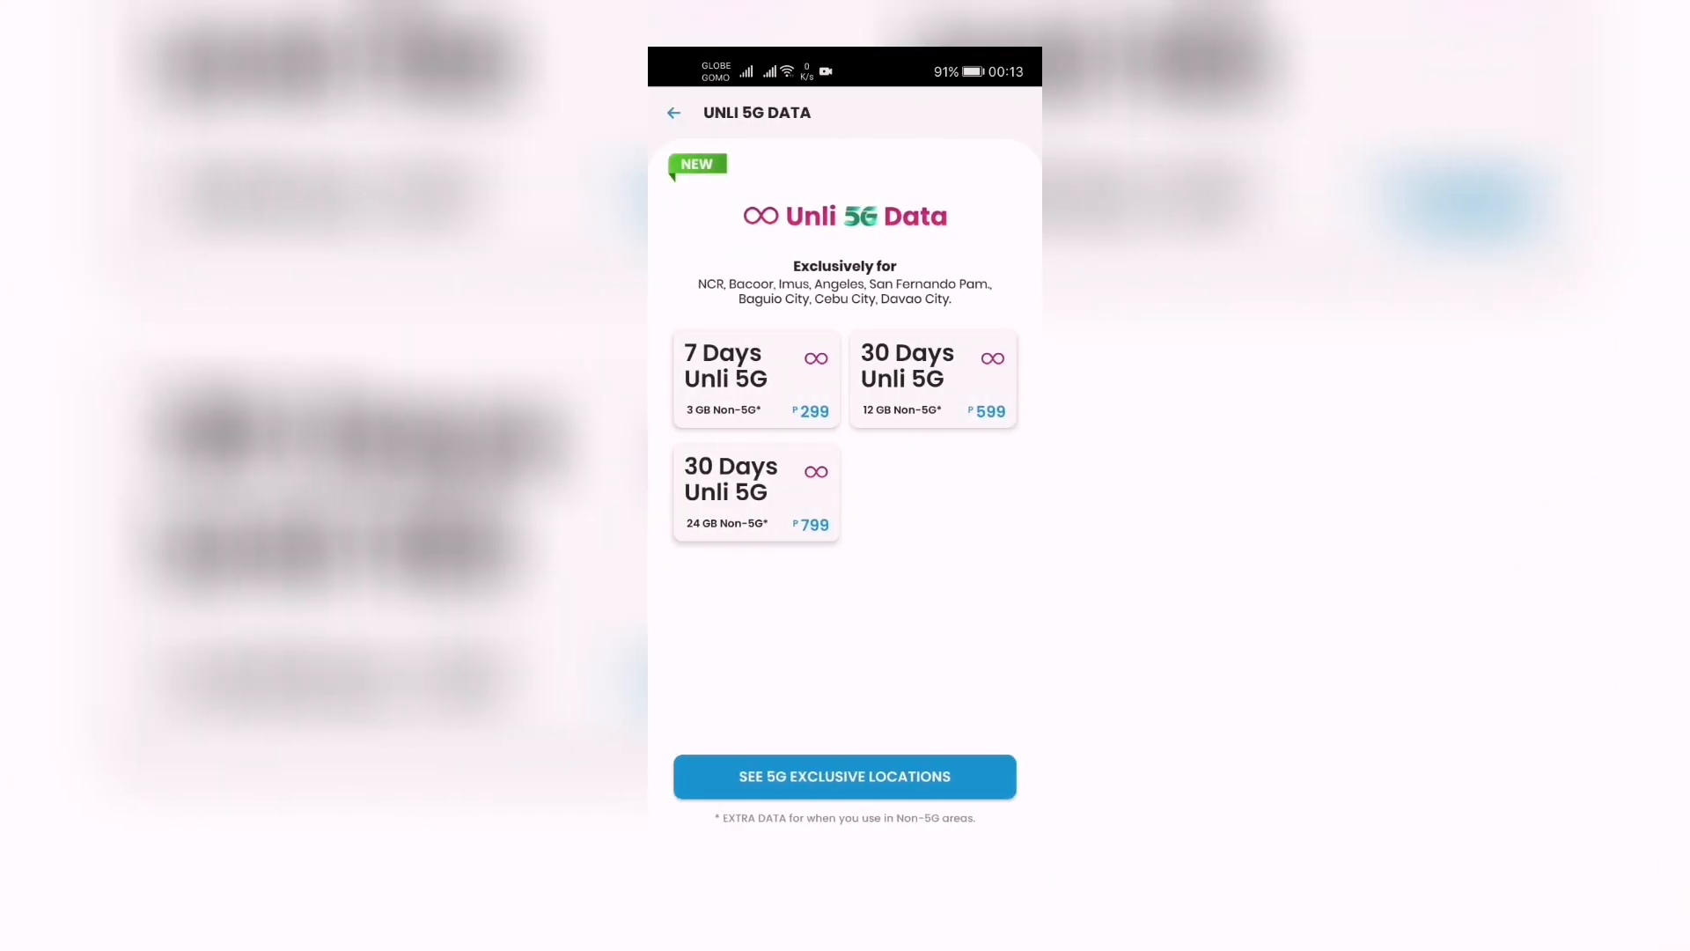
{"action": "left_click", "coordinate": [933, 378]}
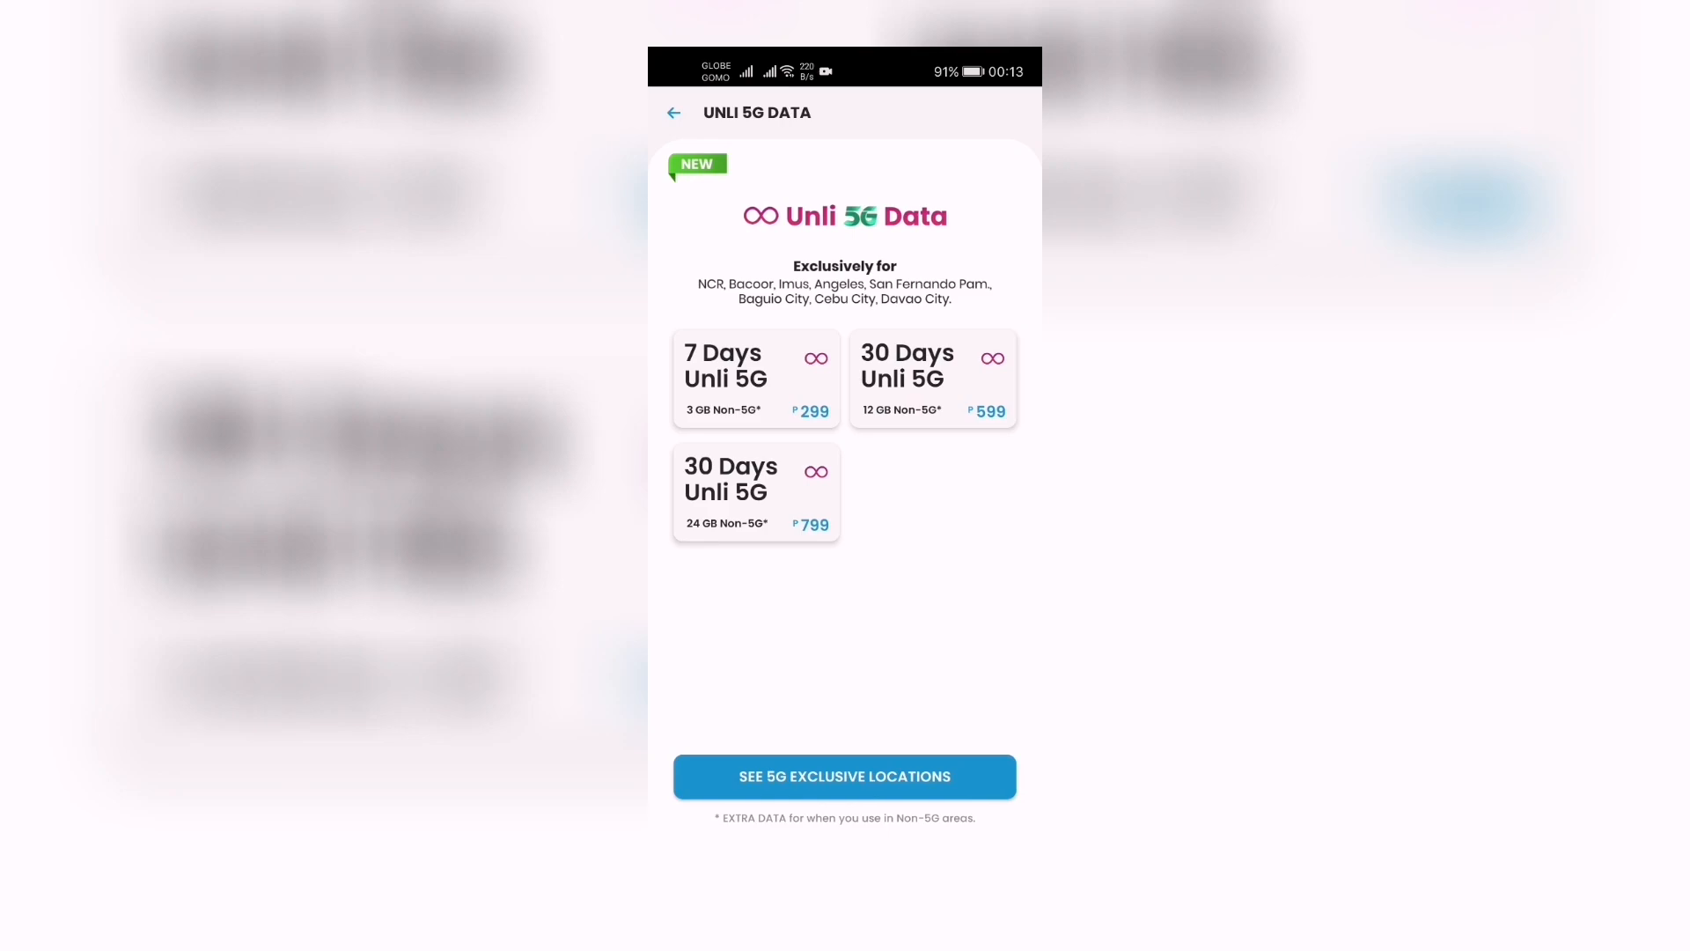
{"action": "left_click", "coordinate": [755, 493]}
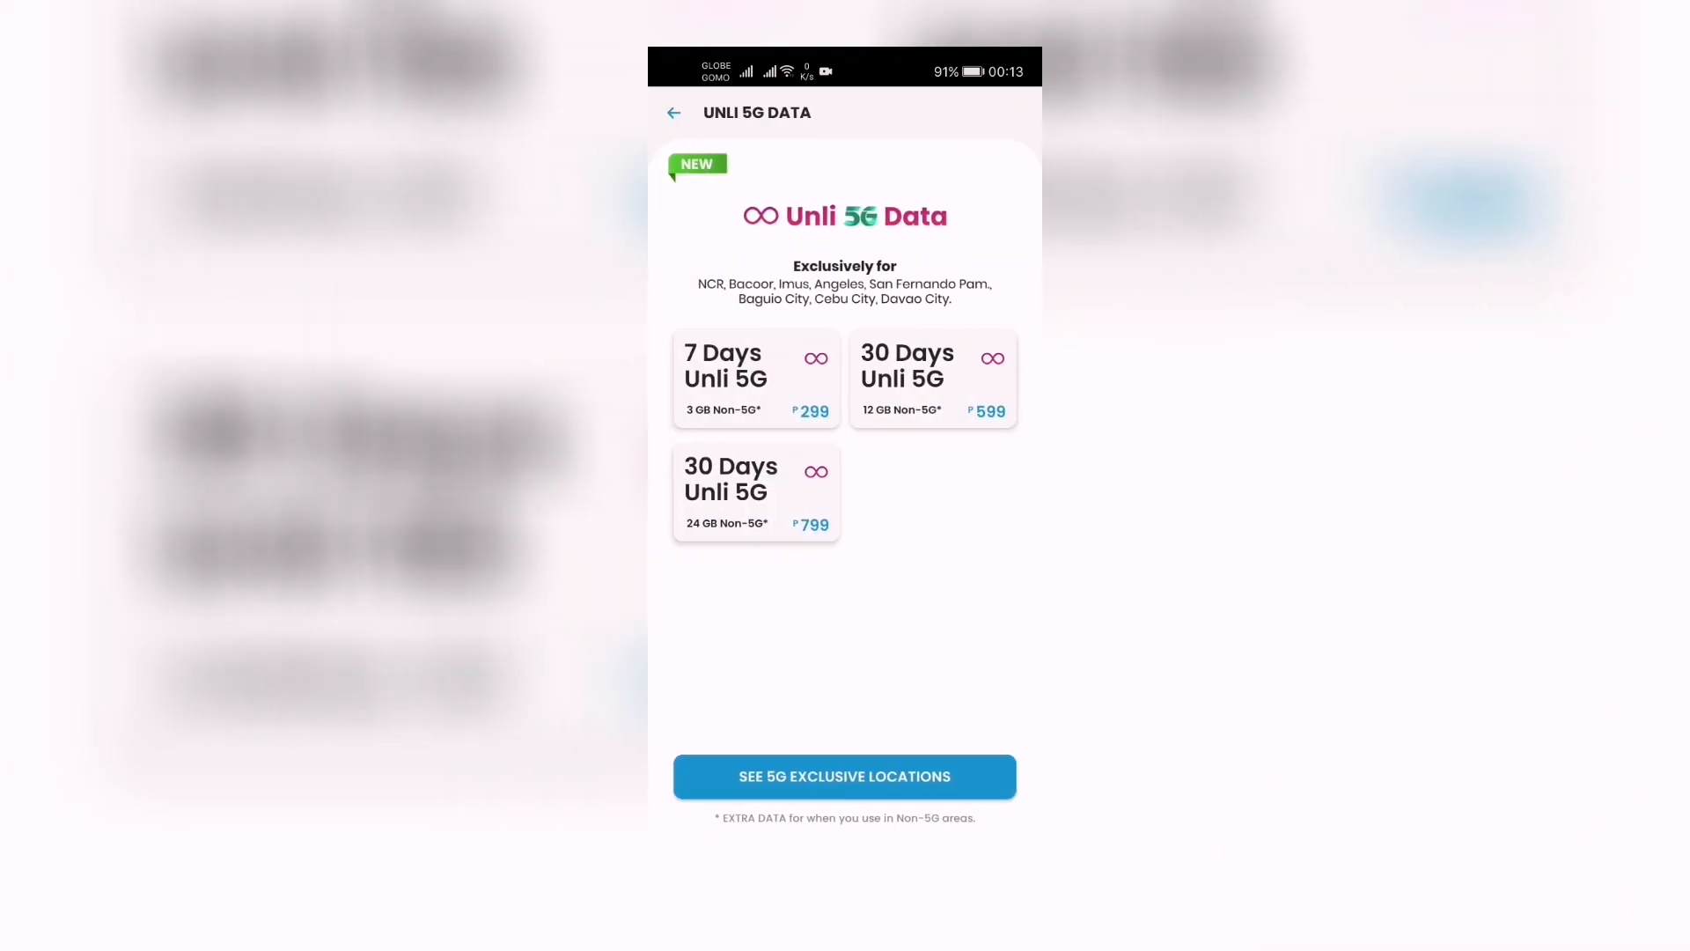
{"action": "left_click", "coordinate": [931, 378]}
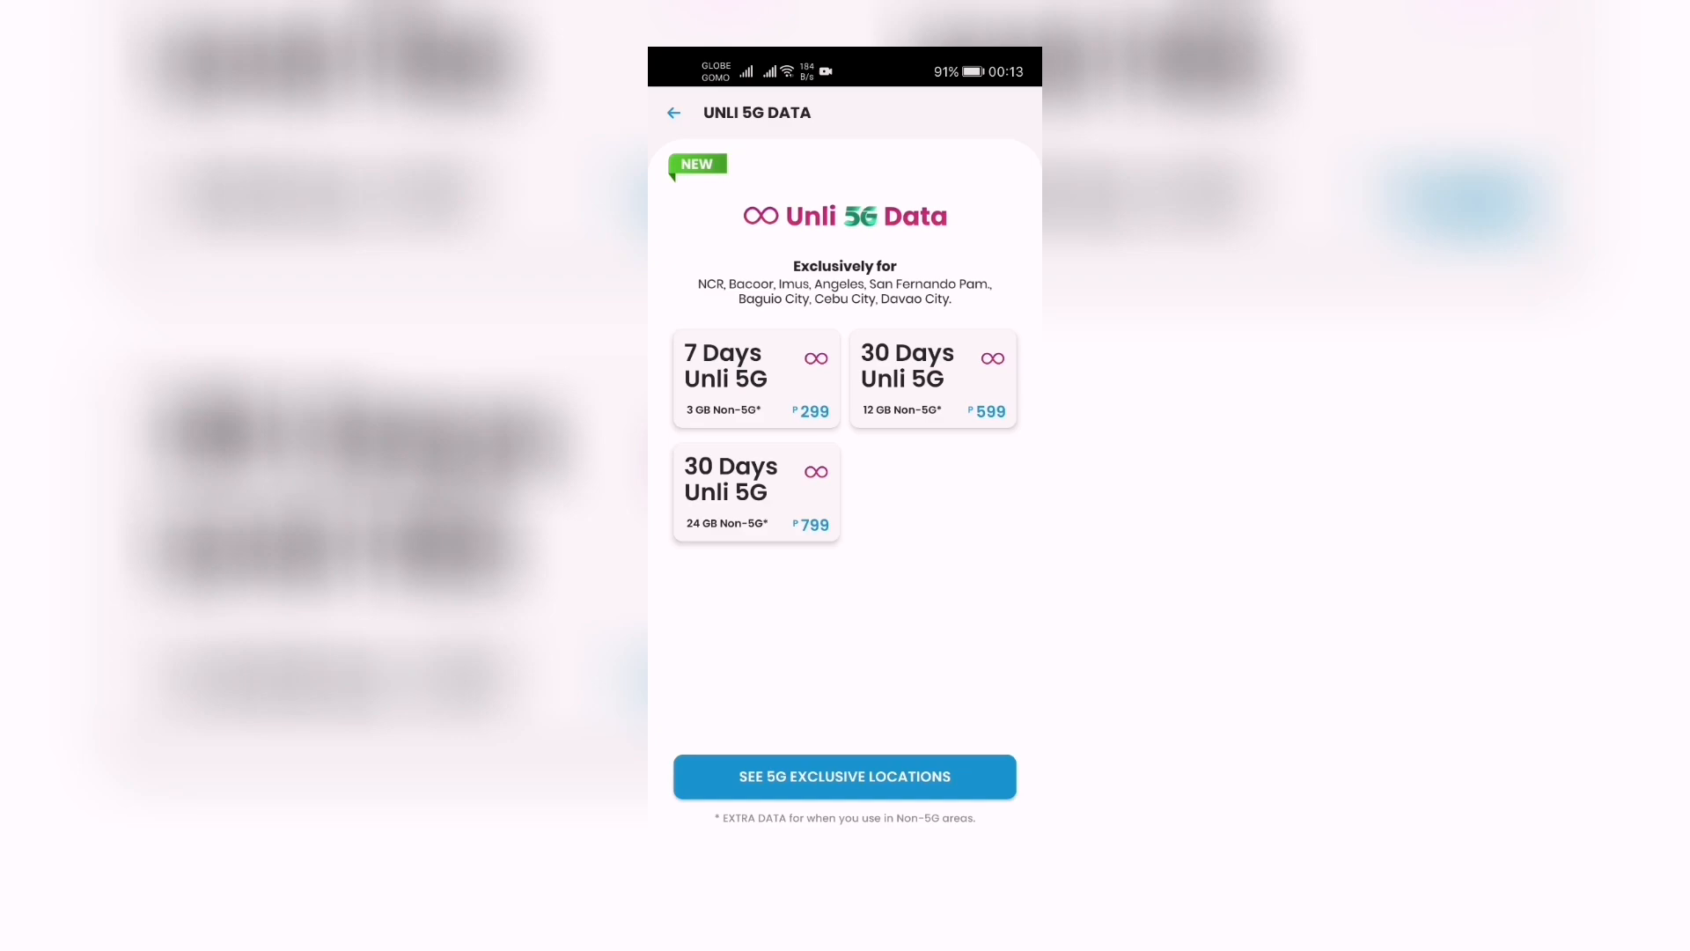
{"action": "left_click", "coordinate": [673, 113]}
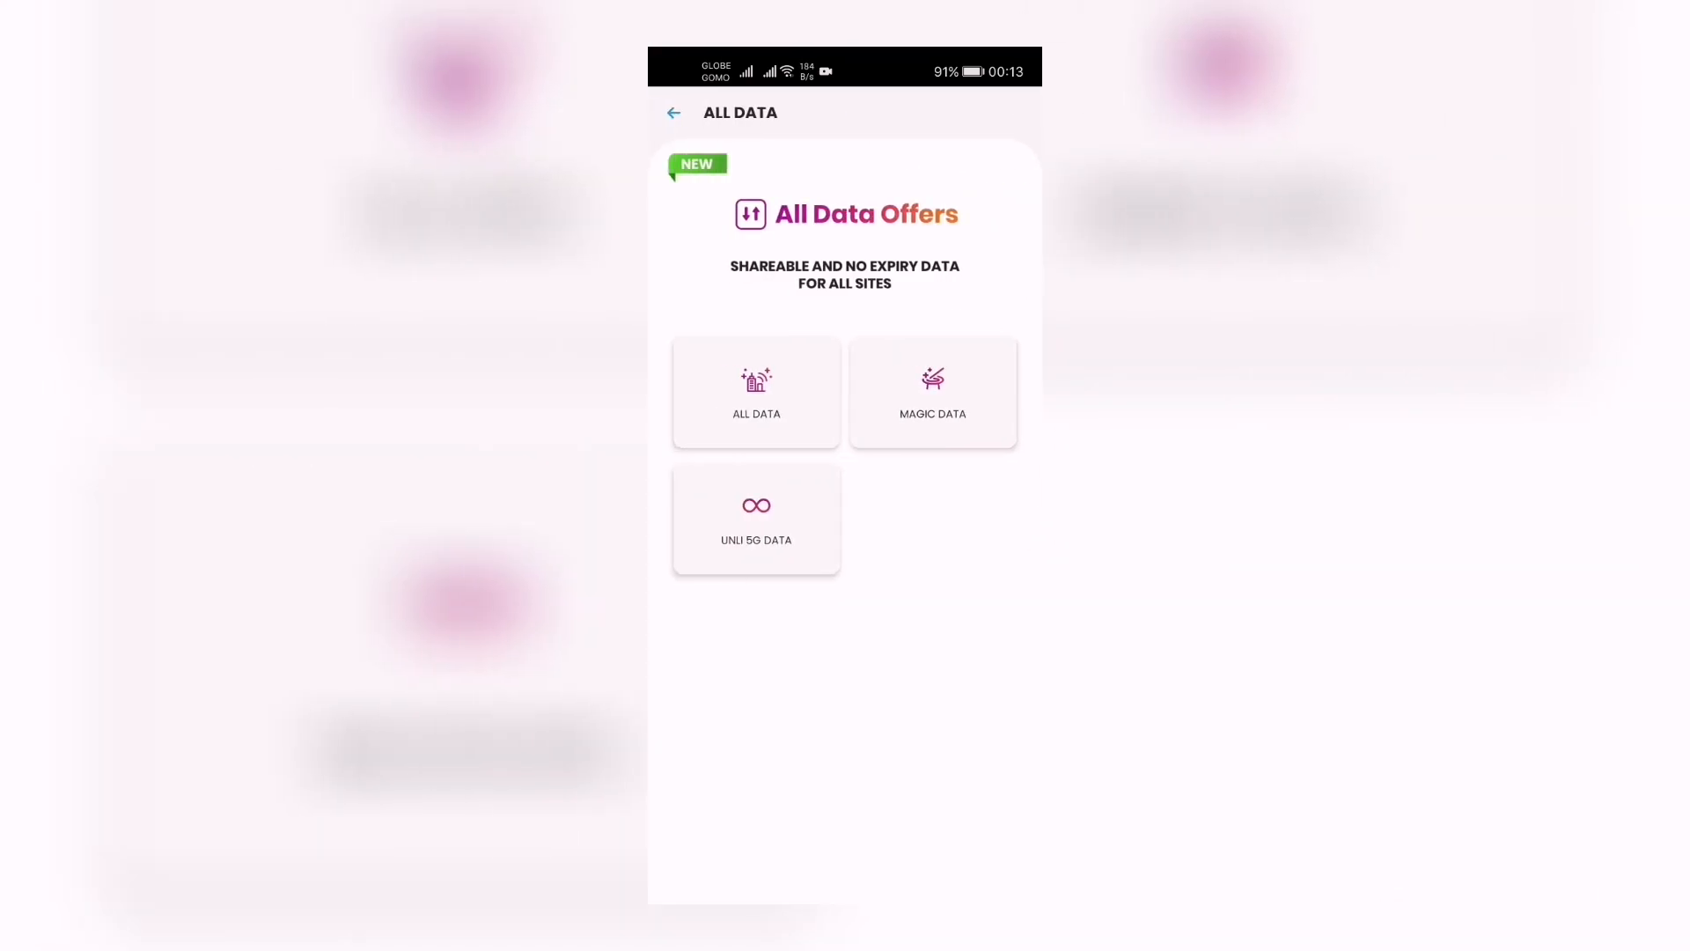
- Return to GigaLife Home and browse the load, points and Magic Data subscription
{"action": "left_click", "coordinate": [673, 112]}
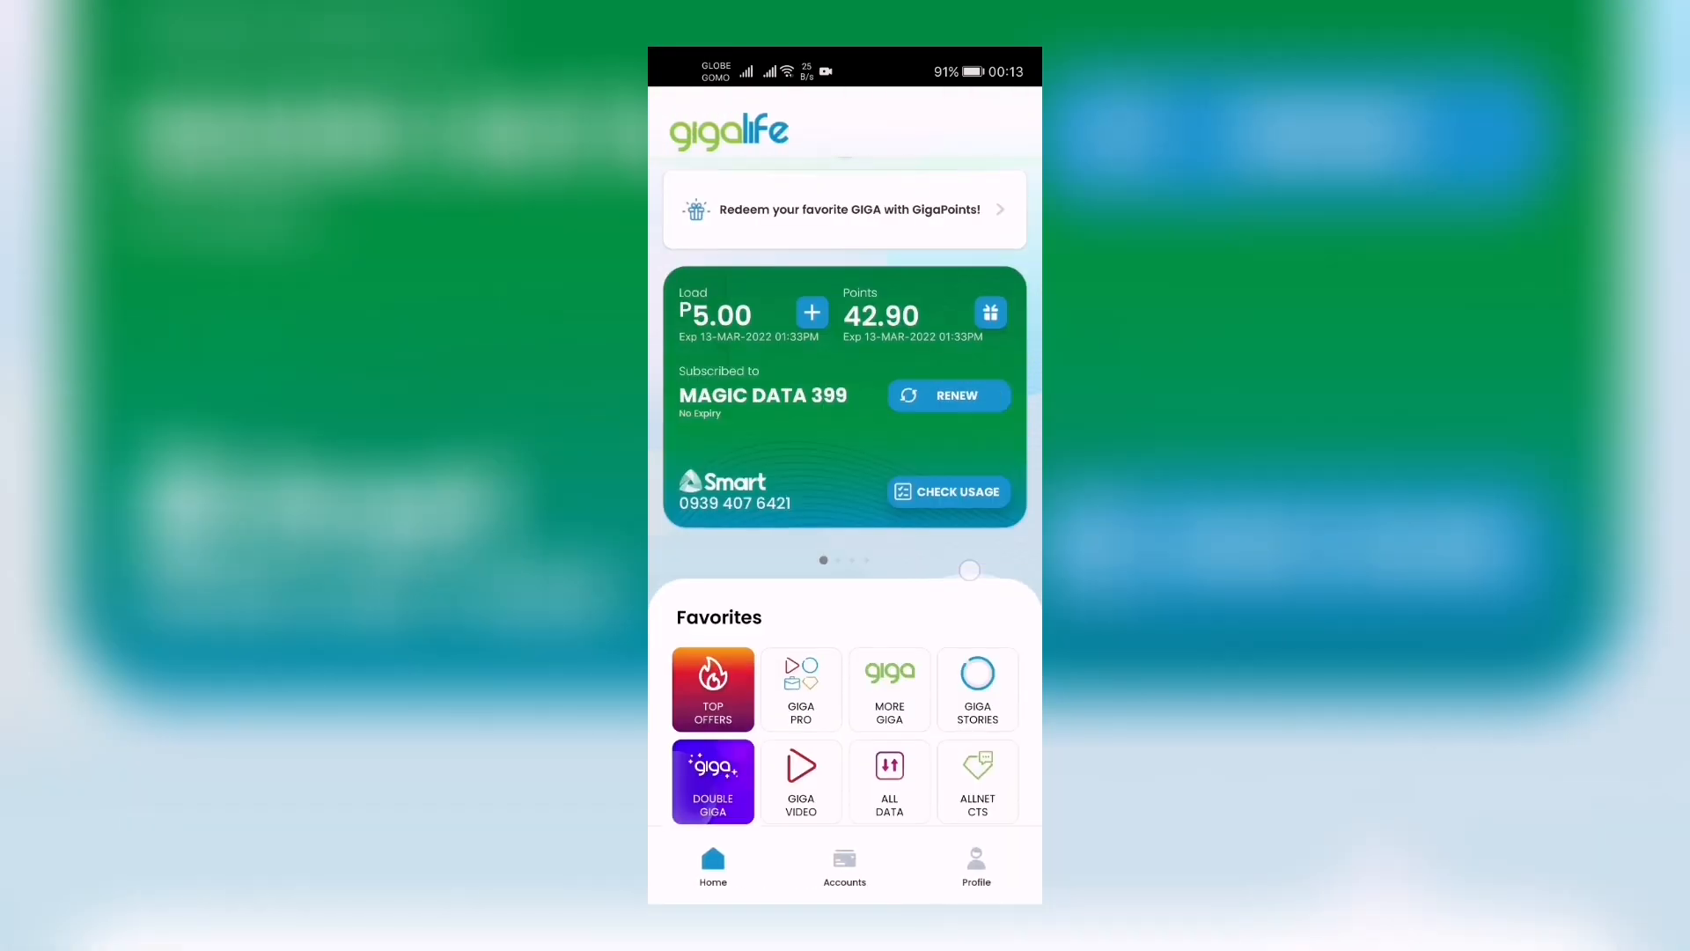
{"action": "scroll", "scroll_direction": "down", "scroll_amount": 3}
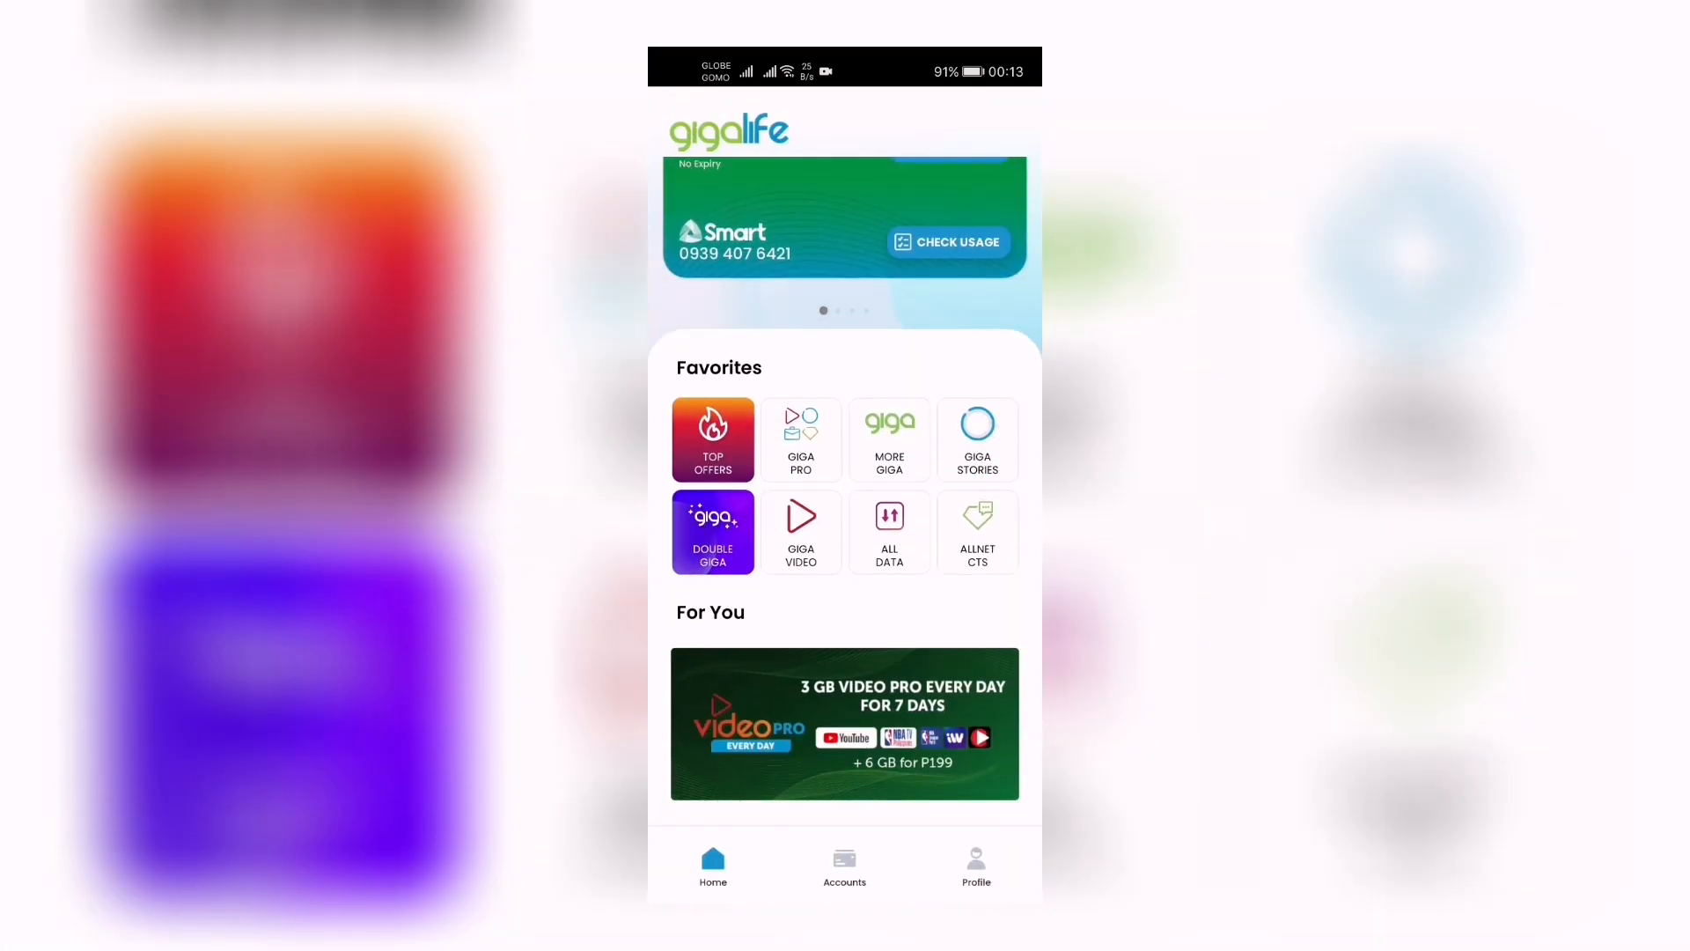
{"action": "scroll", "scroll_direction": "down", "scroll_amount": 3}
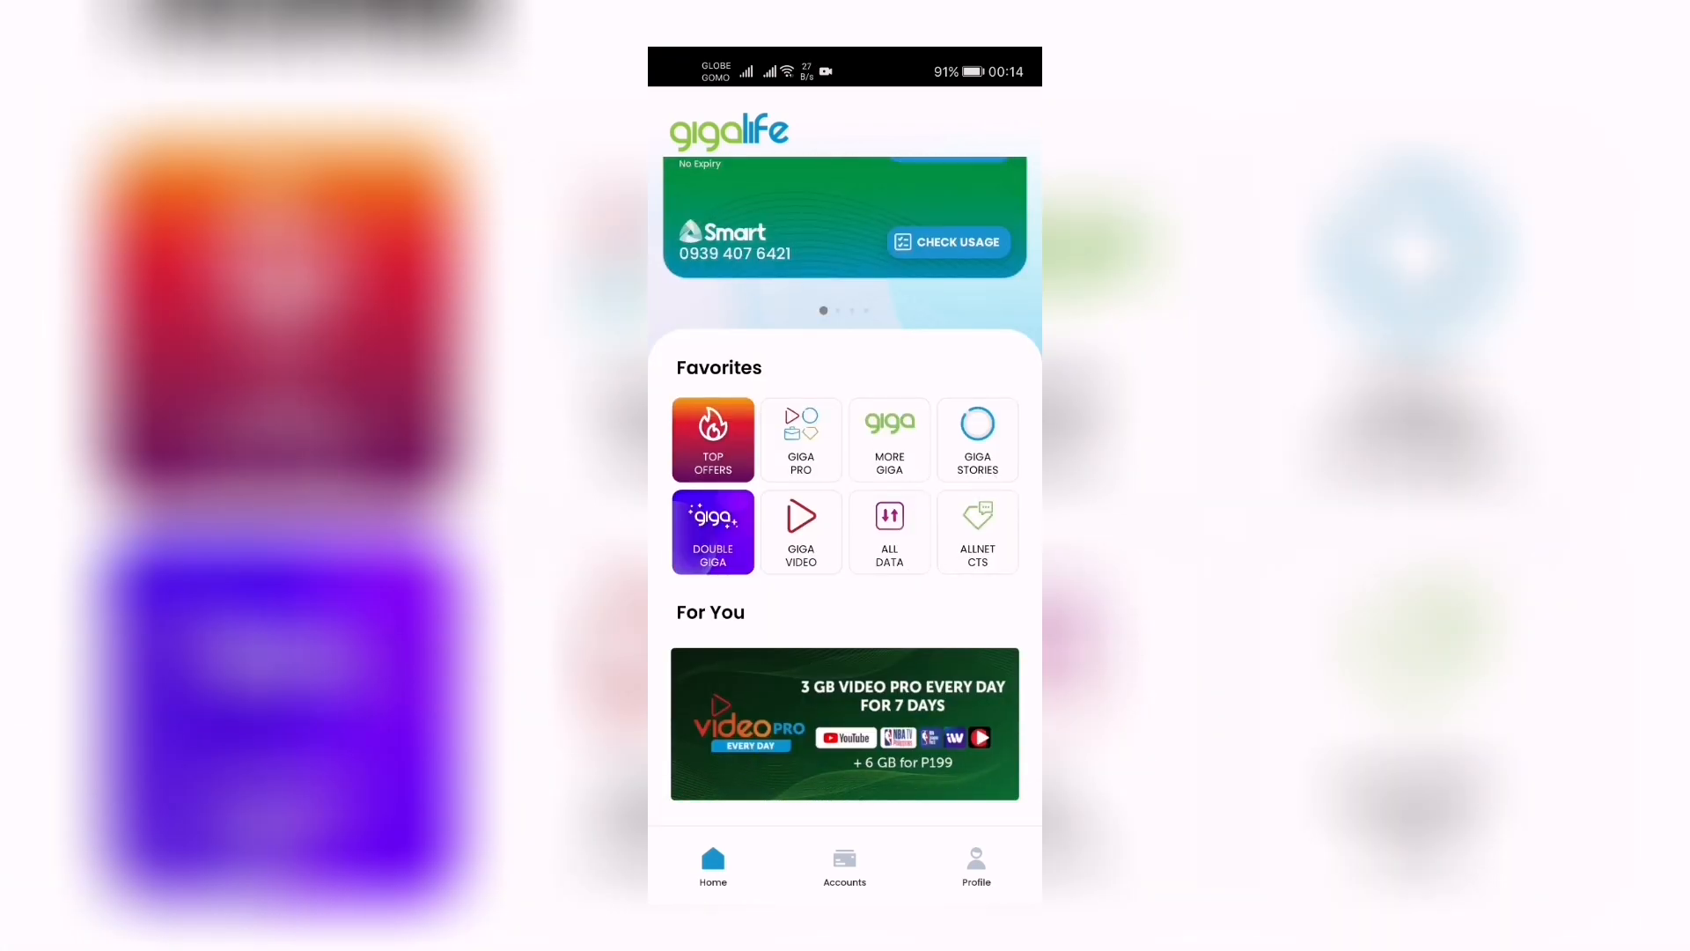
{"action": "scroll", "scroll_direction": "down", "scroll_amount": 3}
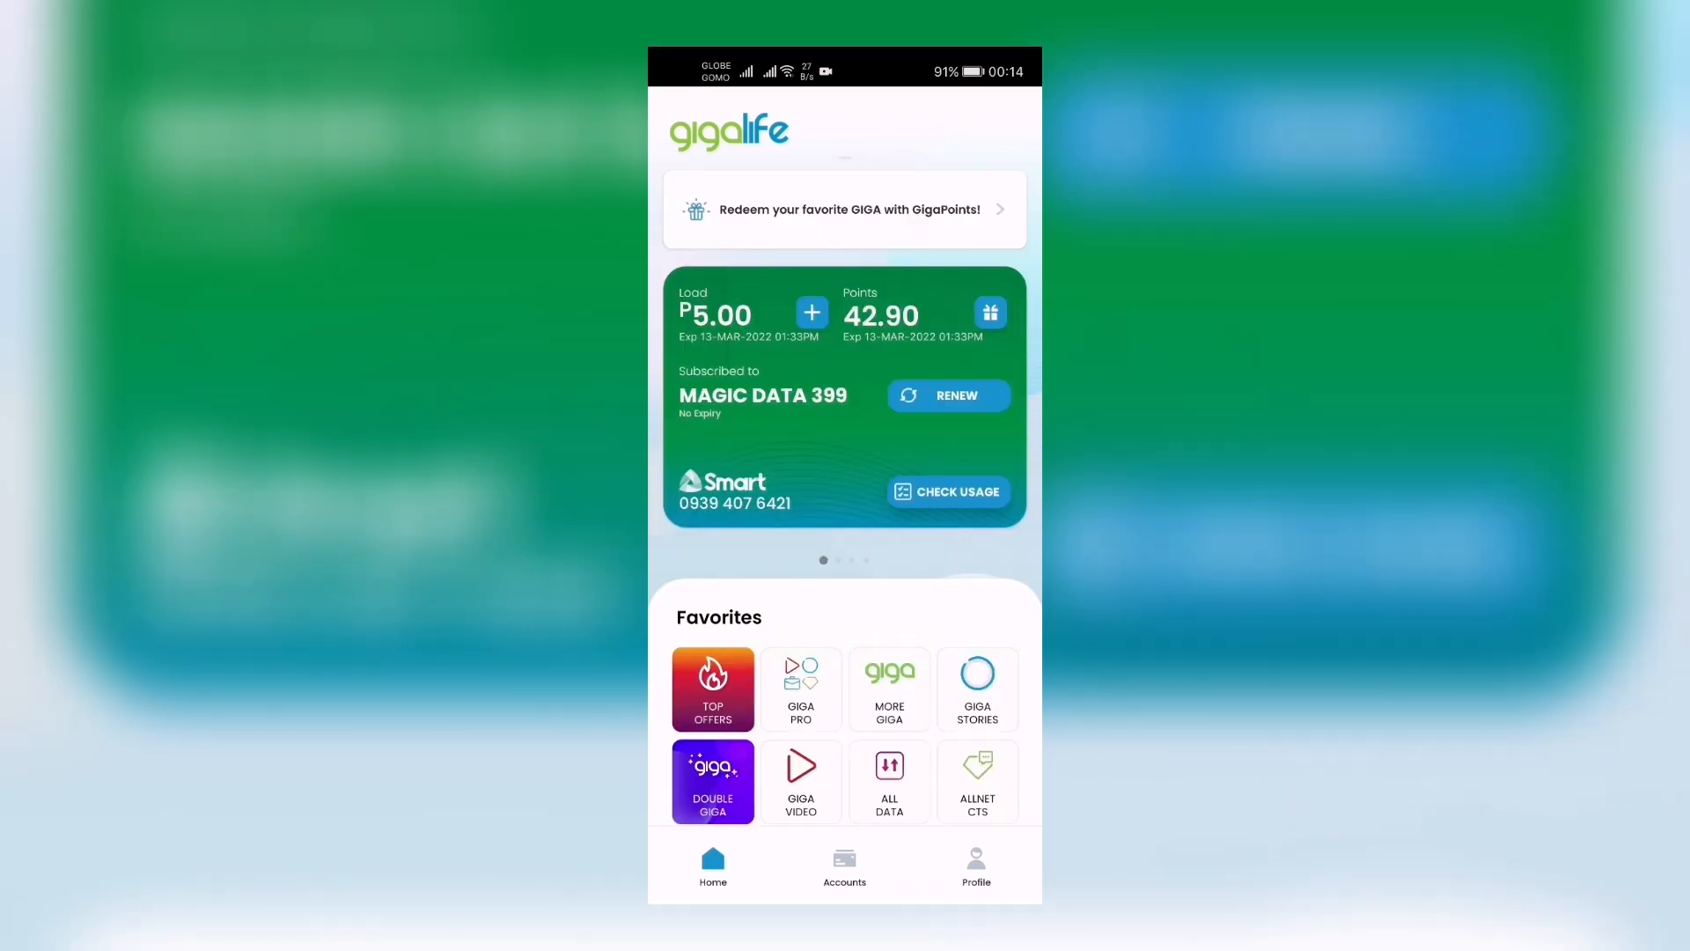